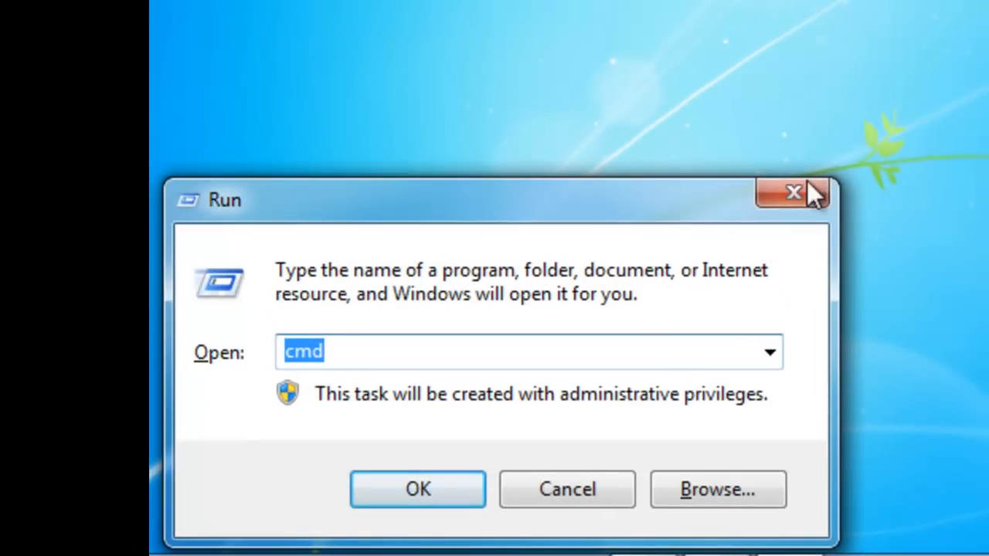
Step: Launch a Command Prompt by running 'cmd' from Start > Run
click(794, 192)
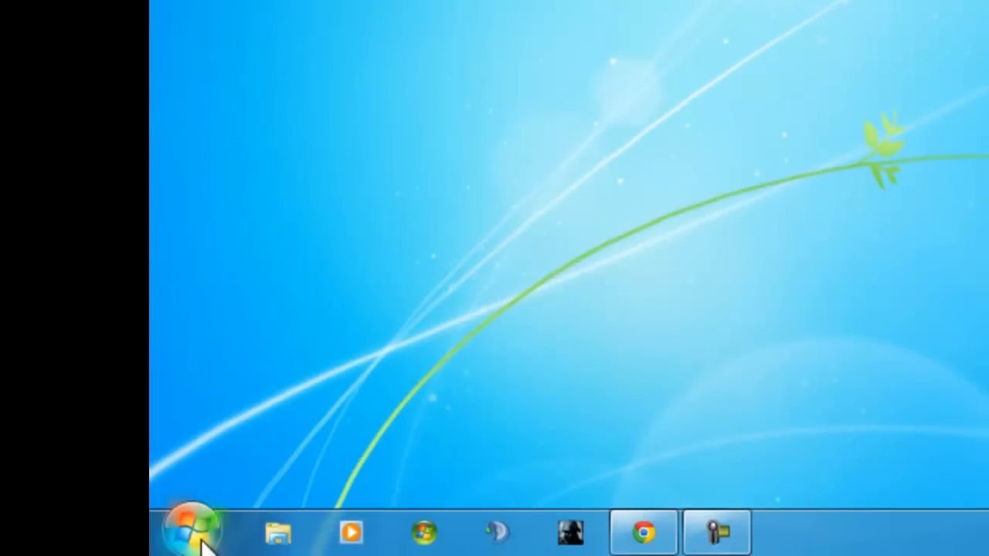
click(192, 531)
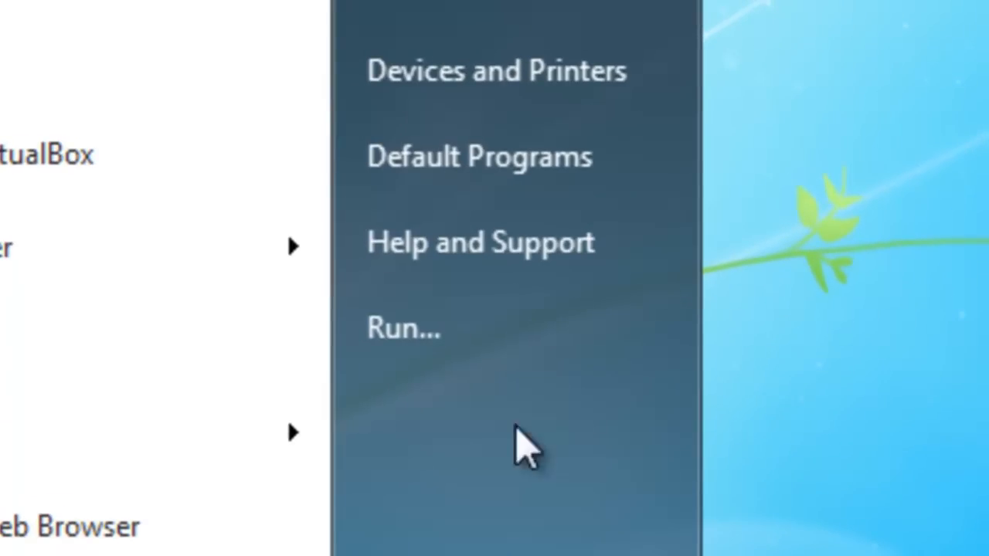
click(403, 328)
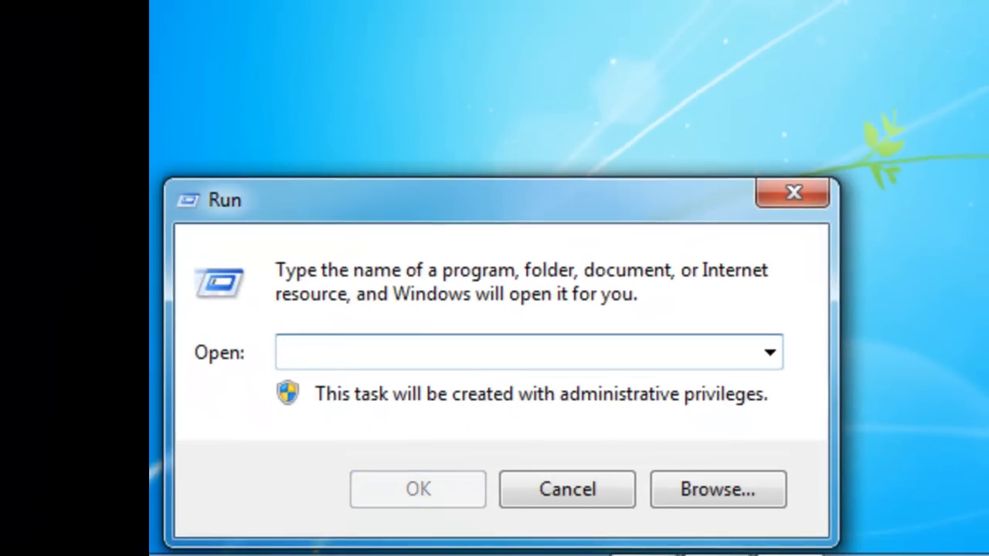
text(cmd)
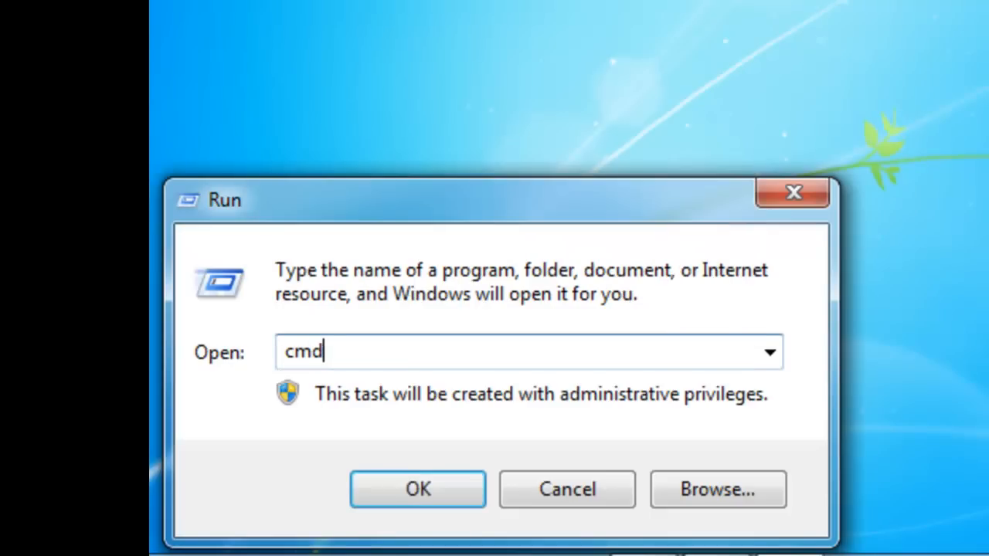
click(417, 488)
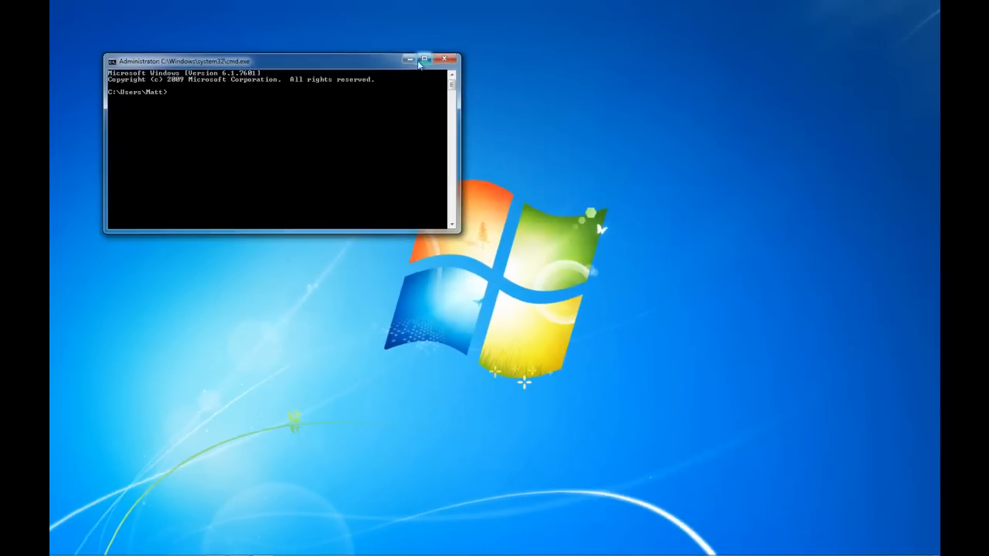
Step: Run ipconfig in the maximized window to read the default gateway 192.168.0.1
click(425, 59)
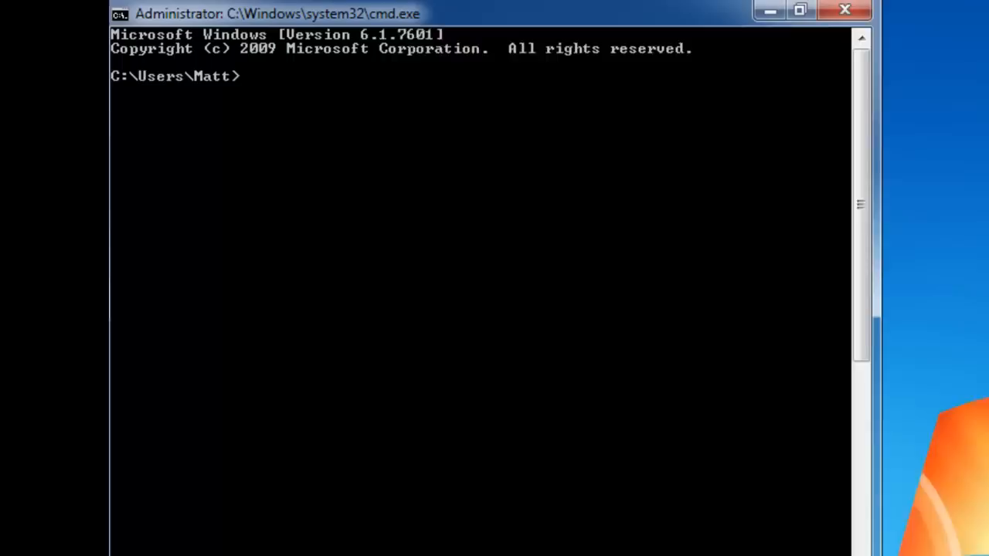
text(ipconfig)
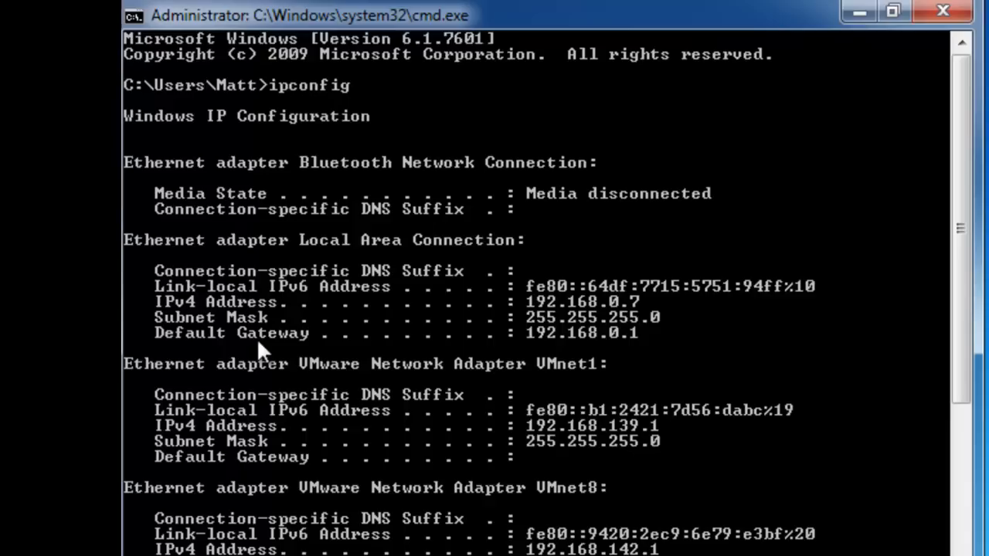
mouse_move(219, 352)
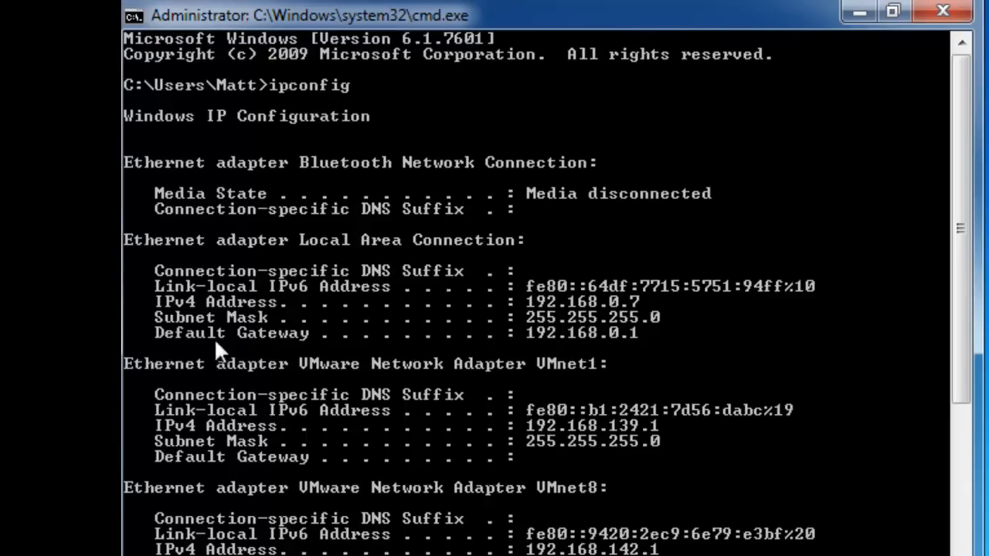
mouse_move(550, 349)
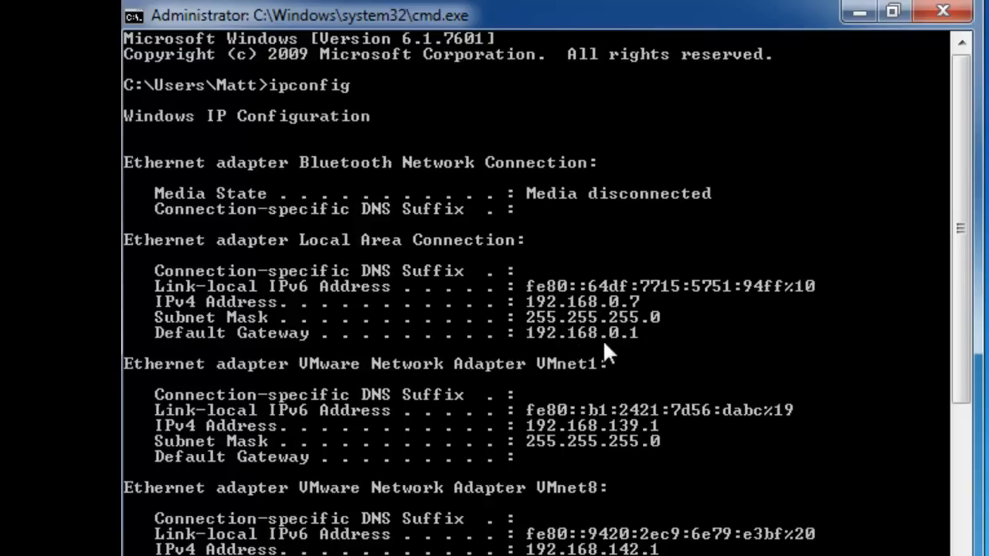
mouse_move(626, 348)
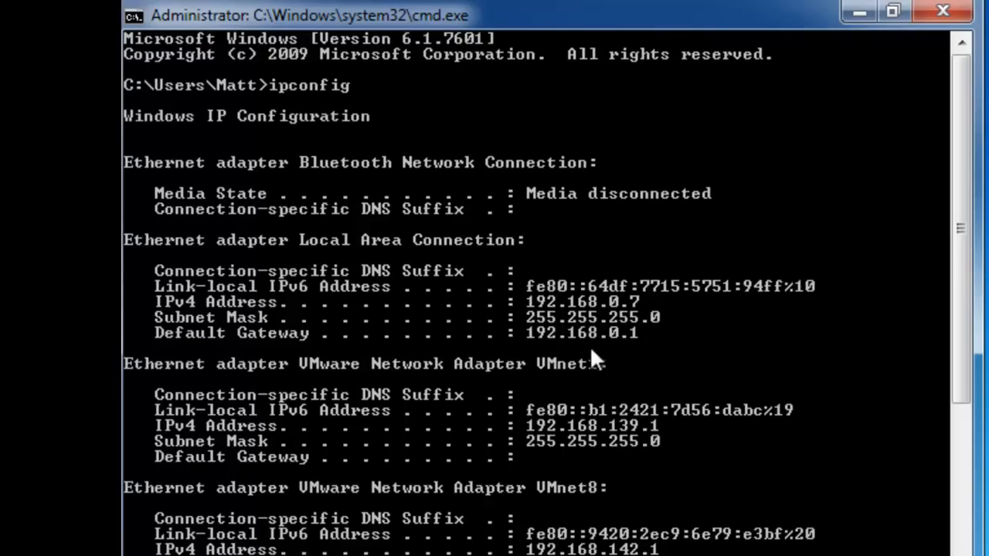
click(892, 9)
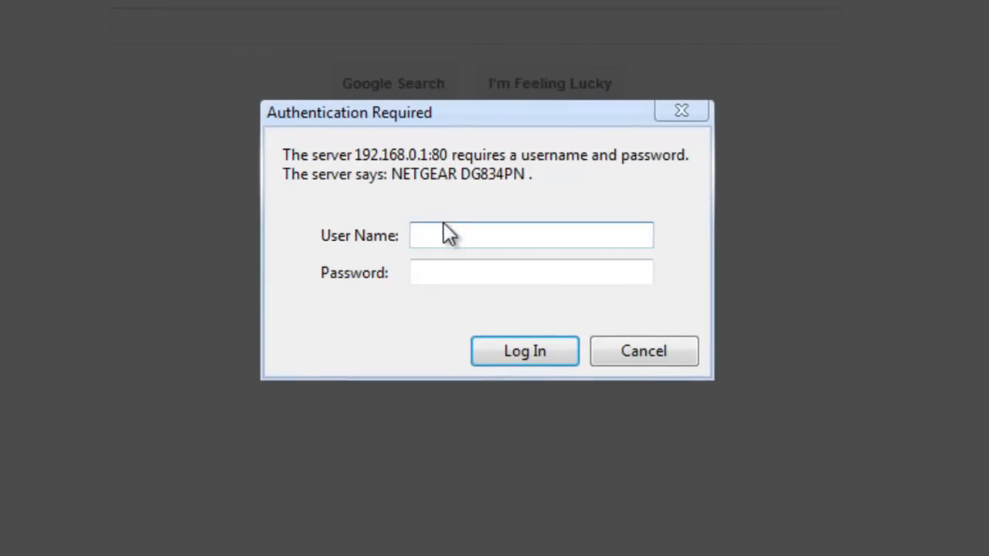
mouse_move(346, 363)
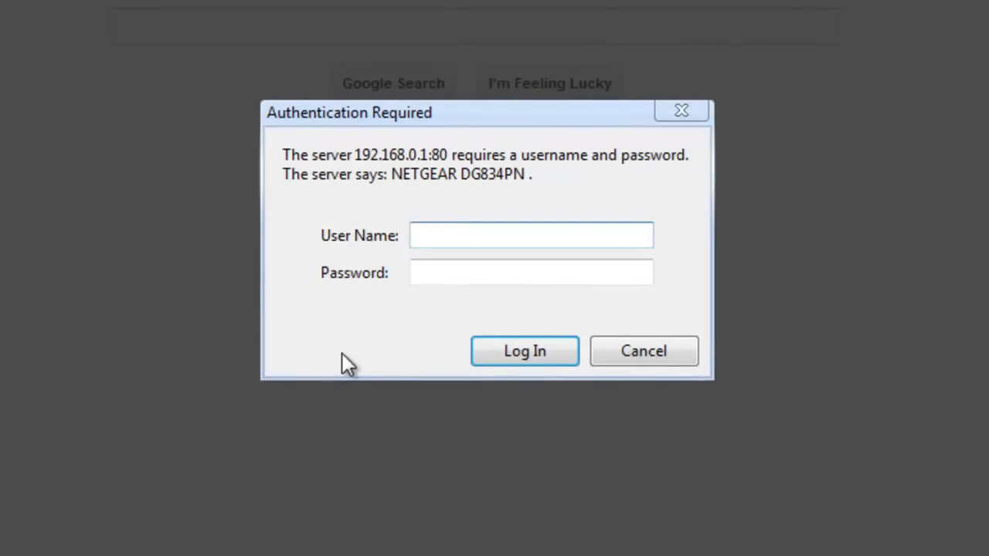
Step: Focus the User Name field of the NETGEAR router login prompt at 192.168.0.1
click(532, 235)
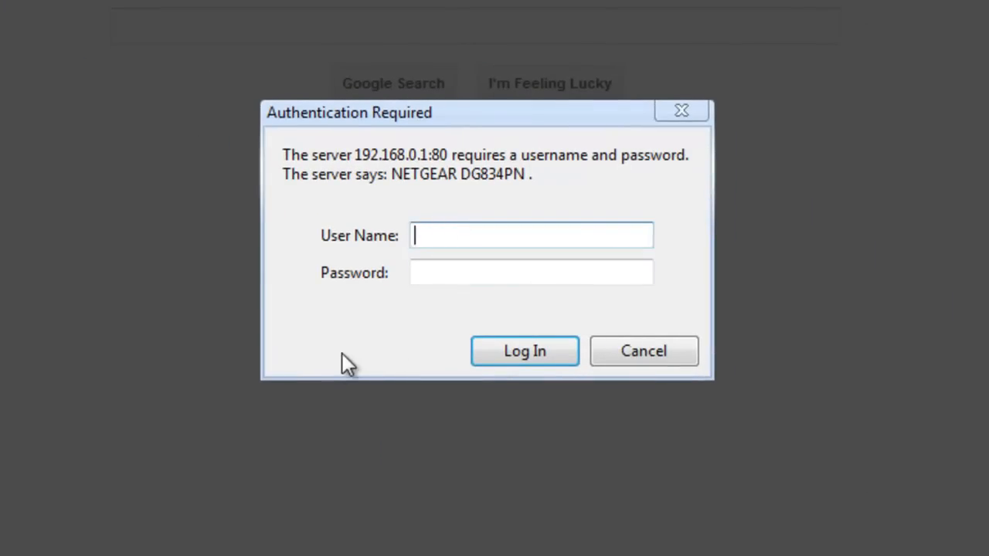